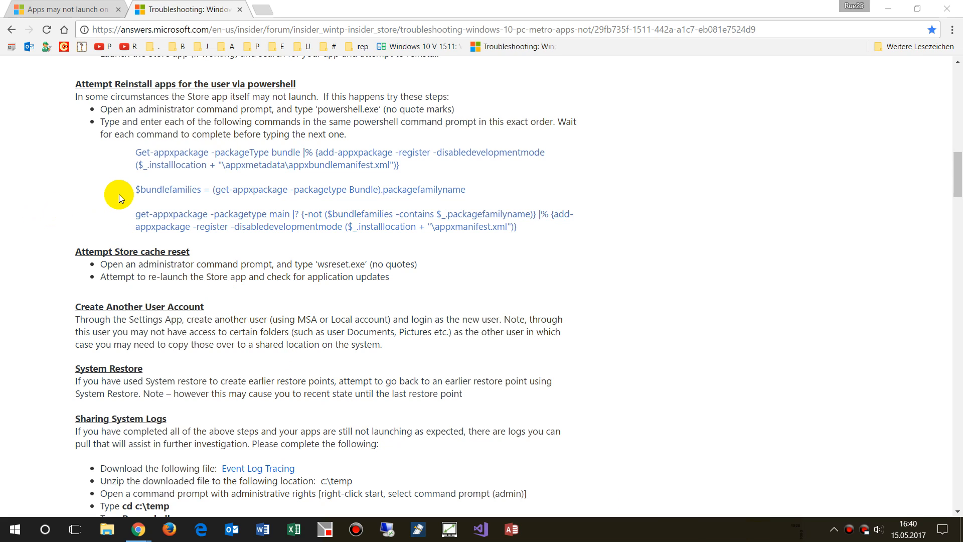
{"action": "mouse_move", "coordinate": [81, 92]}
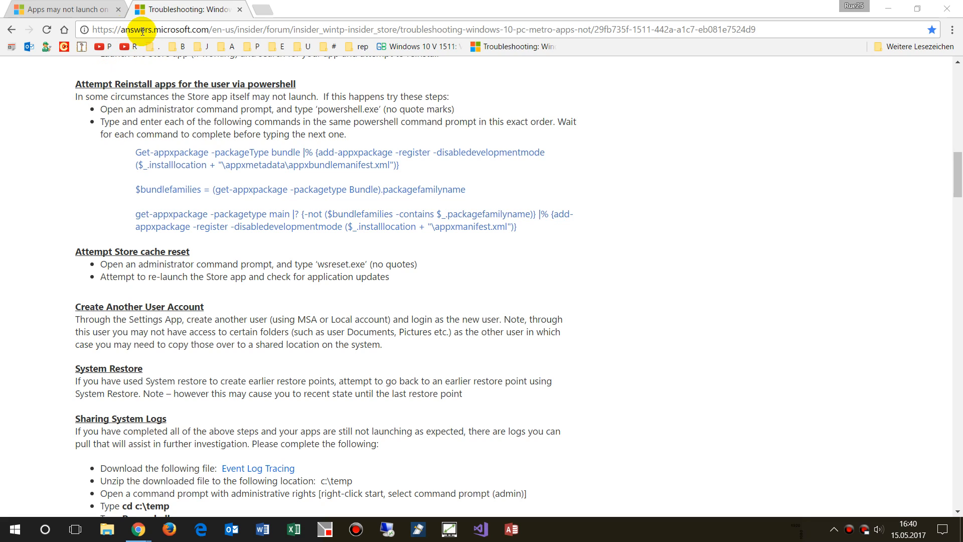
{"action": "mouse_move", "coordinate": [151, 139]}
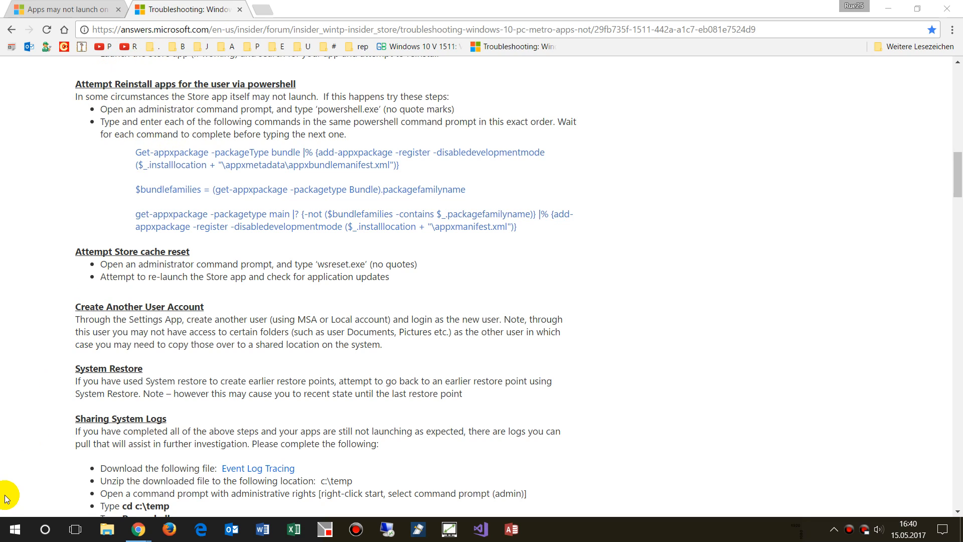
Run the guide's Get-appxpackage -packageType bundle re-register command in the admin PowerShell console.
{"action": "left_click", "coordinate": [13, 528]}
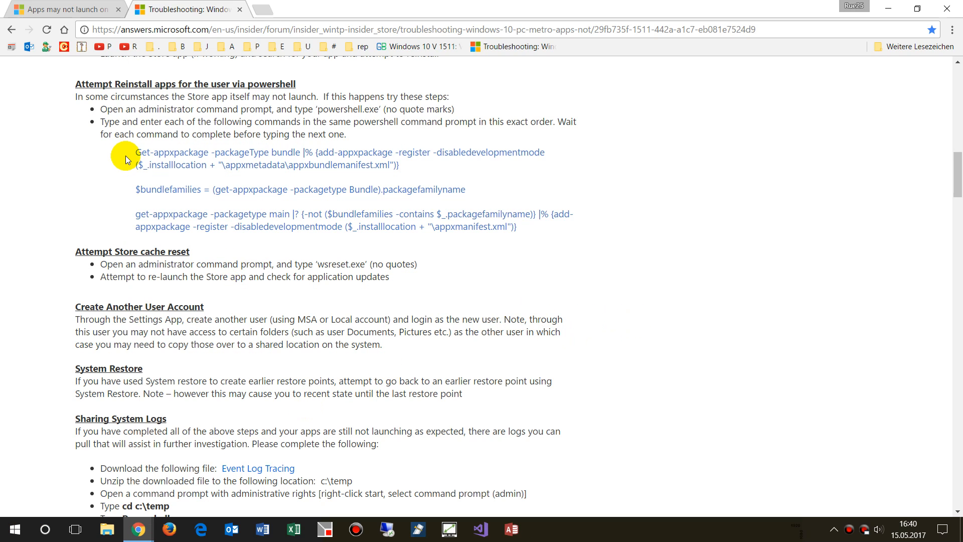
{"action": "left_click_drag", "start_coordinate": [136, 151], "coordinate": [399, 164]}
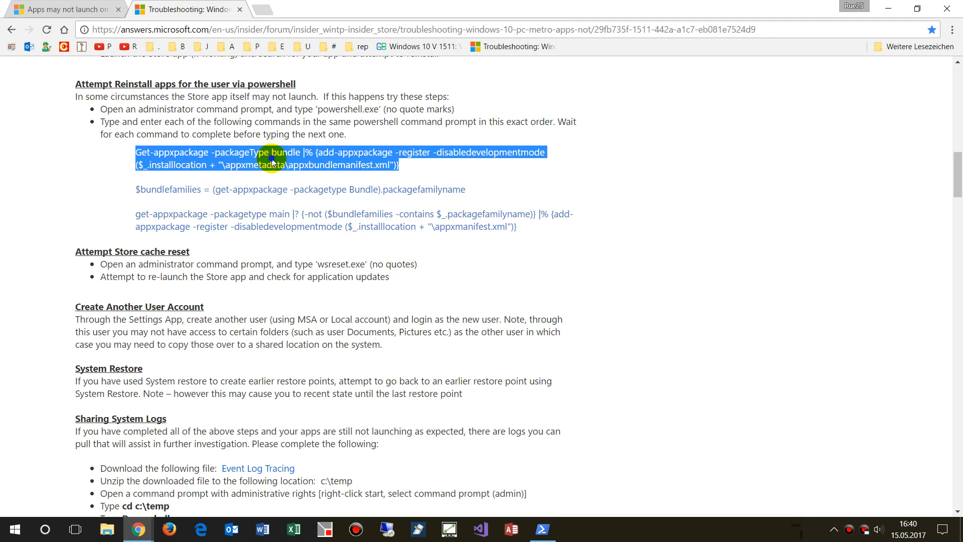
{"action": "left_click", "coordinate": [542, 529]}
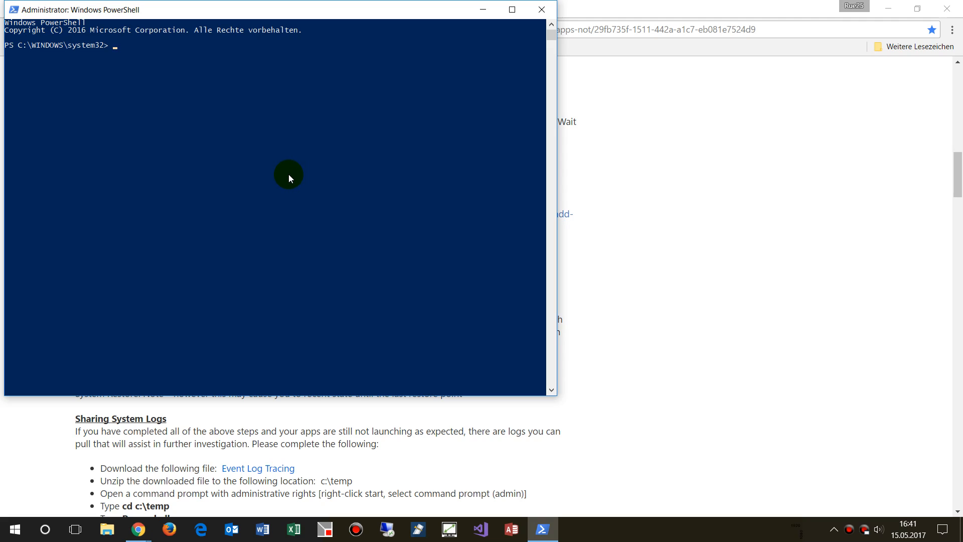
{"action": "type", "text": "Get-appxpackage -packageType bundle |% {add-appxpackage -register -disabledevelopmentmode ($_.installlocation + \"\\appxmetadata\\appxbundlemanifest.xml\")}"}
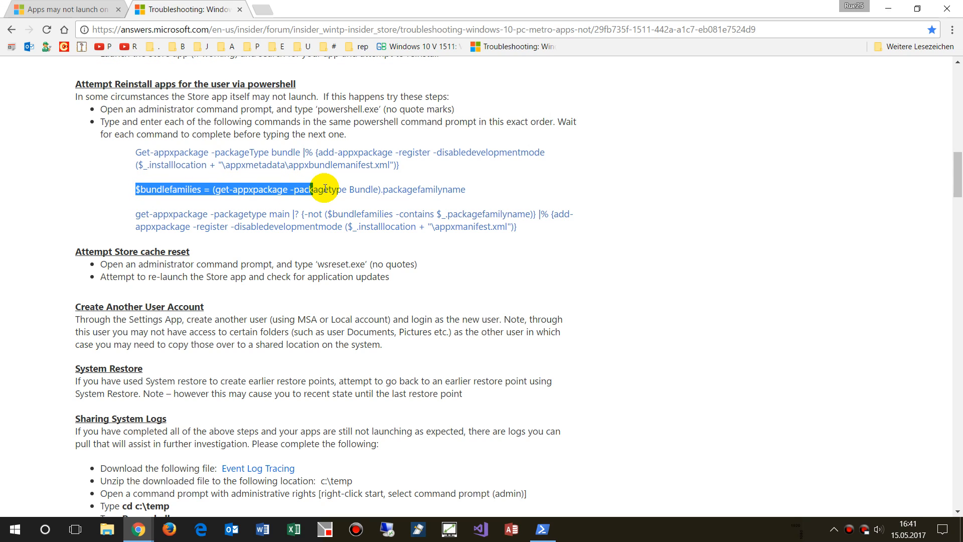
Run the $bundlefamilies = (get-appxpackage -packagetype Bundle).packagefamilyname assignment in PowerShell.
{"action": "left_click_drag", "start_coordinate": [325, 190], "coordinate": [463, 189]}
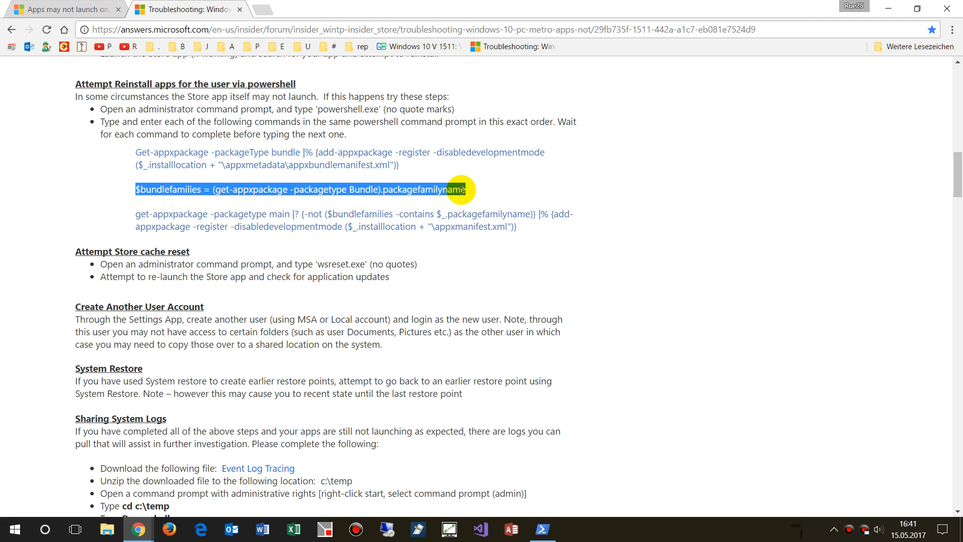
{"action": "left_click", "coordinate": [541, 528]}
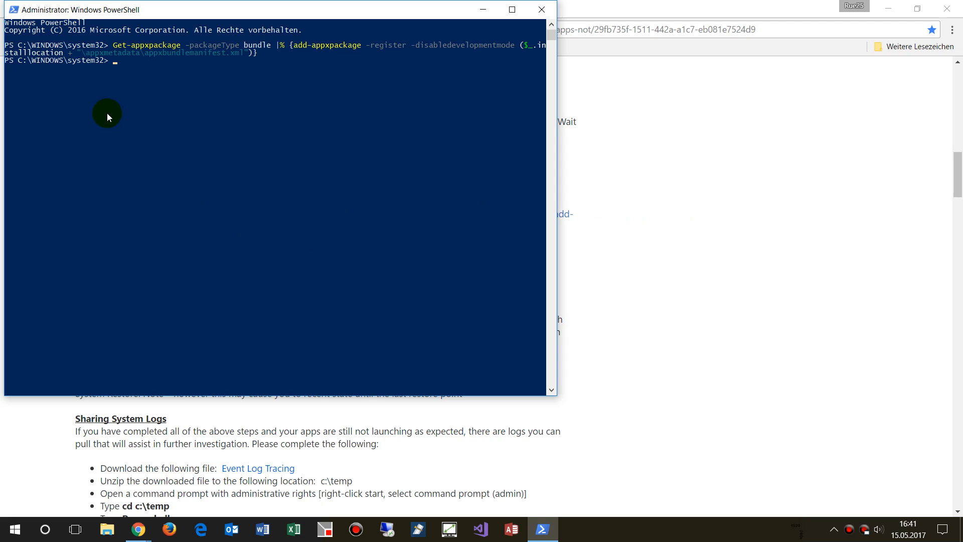
{"action": "type", "text": "$bundlefamilies = (get-appxpackage -packagetype Bundle).packagefamilyname"}
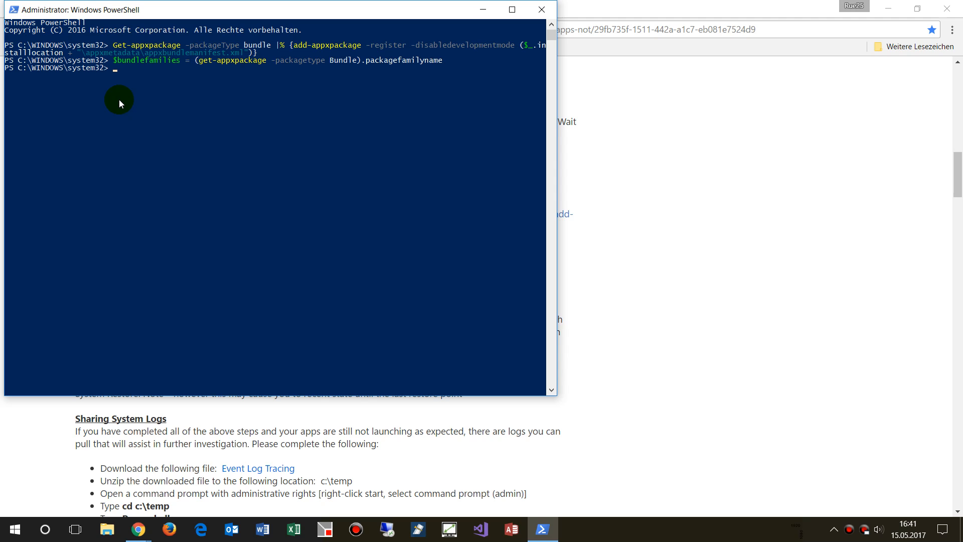
{"action": "left_click", "coordinate": [137, 528]}
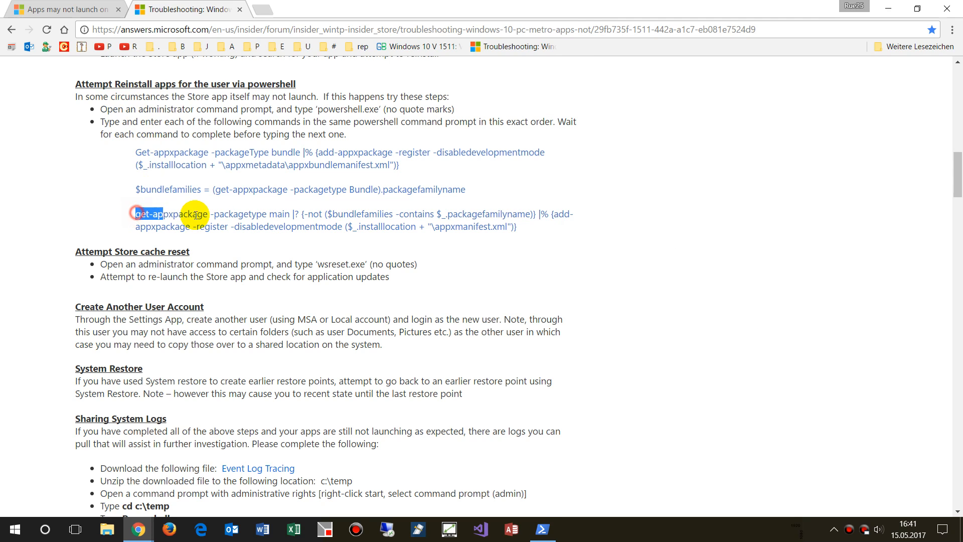
Run the get-appxpackage -packagetype main command that re-registers non-bundle packages.
{"action": "left_click_drag", "start_coordinate": [134, 213], "coordinate": [517, 226]}
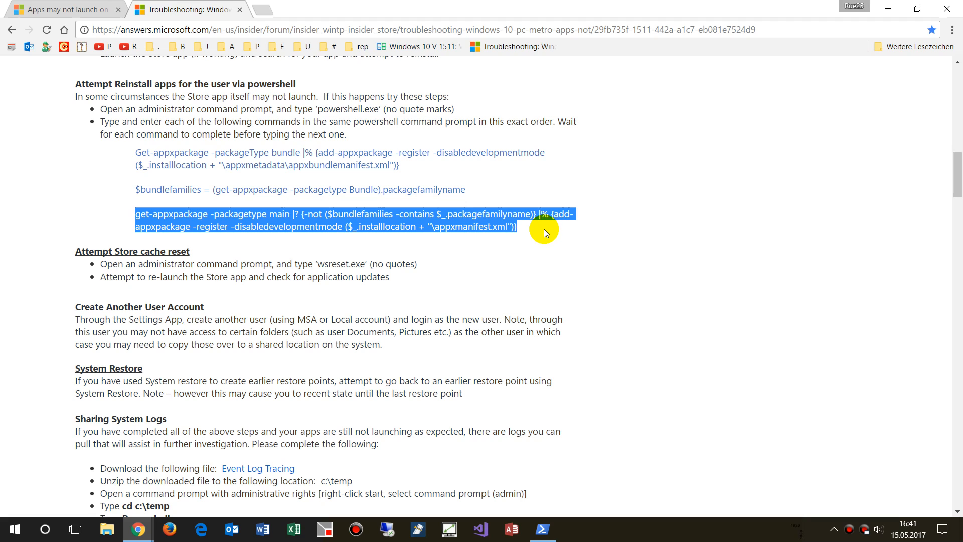
{"action": "left_click", "coordinate": [543, 529]}
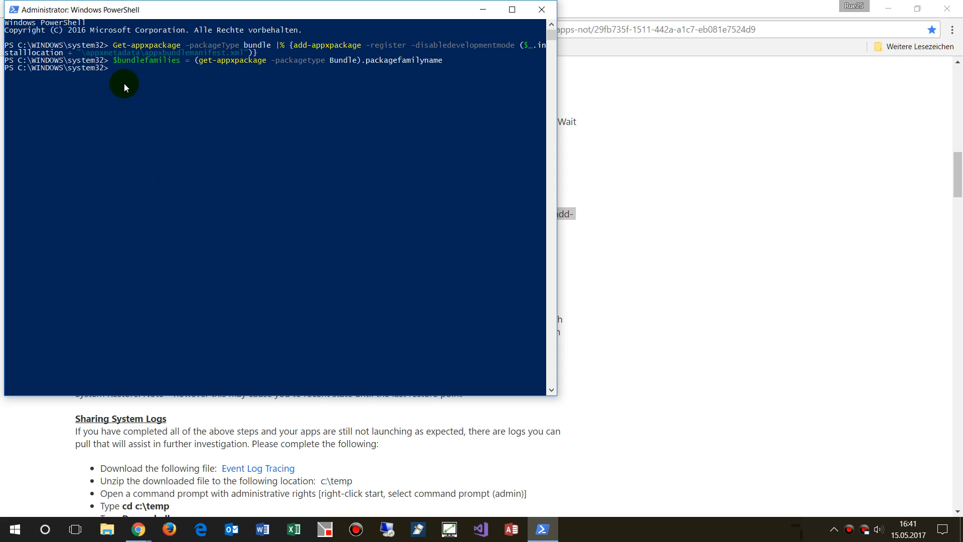
{"action": "type", "text": "get-appxpackage -packagetype main |? {-not ($bundlefamilies -contains $_.packagefamilyname)} |% {add-appxpackage -register -disabledevelopmentmode ($_.installlocation + \"\\appxmanifest.xml\")}"}
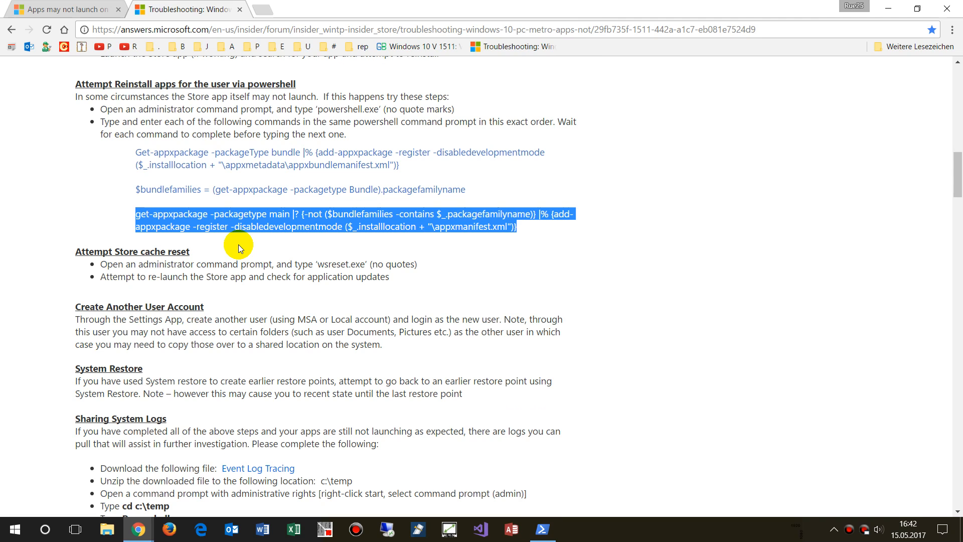
{"action": "mouse_move", "coordinate": [198, 139]}
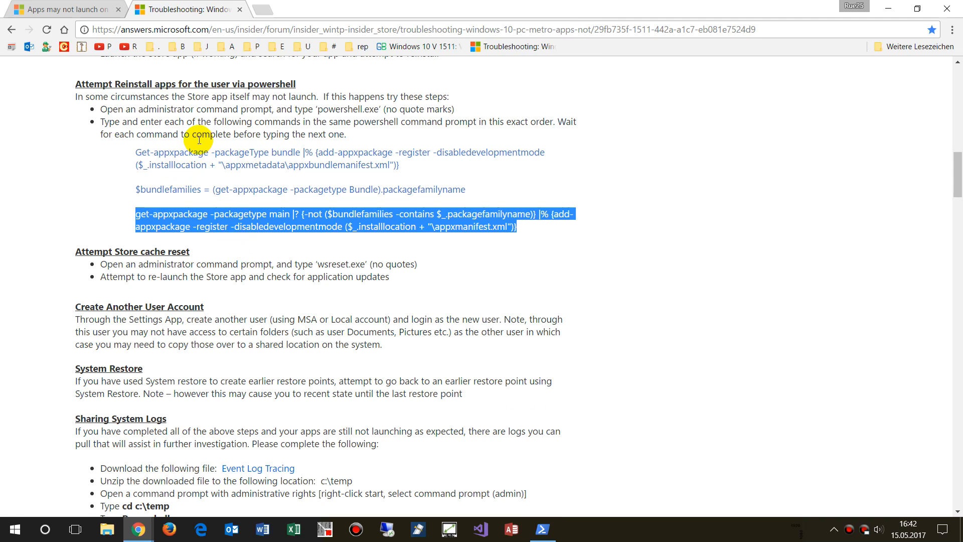
{"action": "mouse_move", "coordinate": [185, 303]}
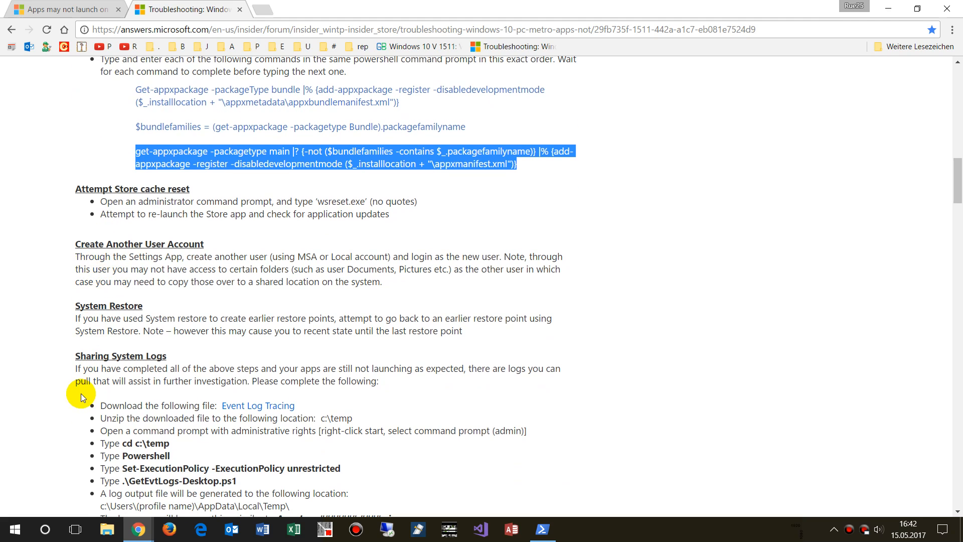
{"action": "left_click", "coordinate": [13, 528]}
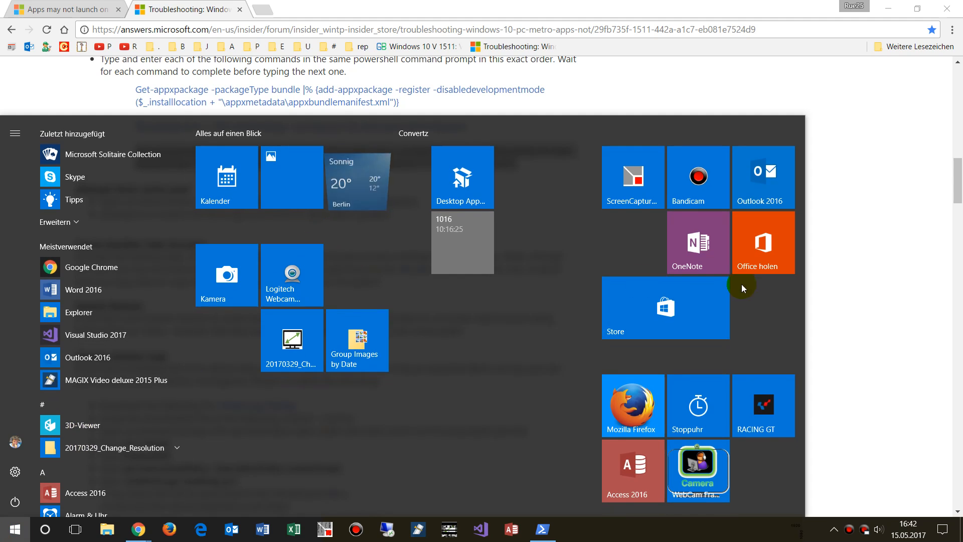
{"action": "mouse_move", "coordinate": [351, 388]}
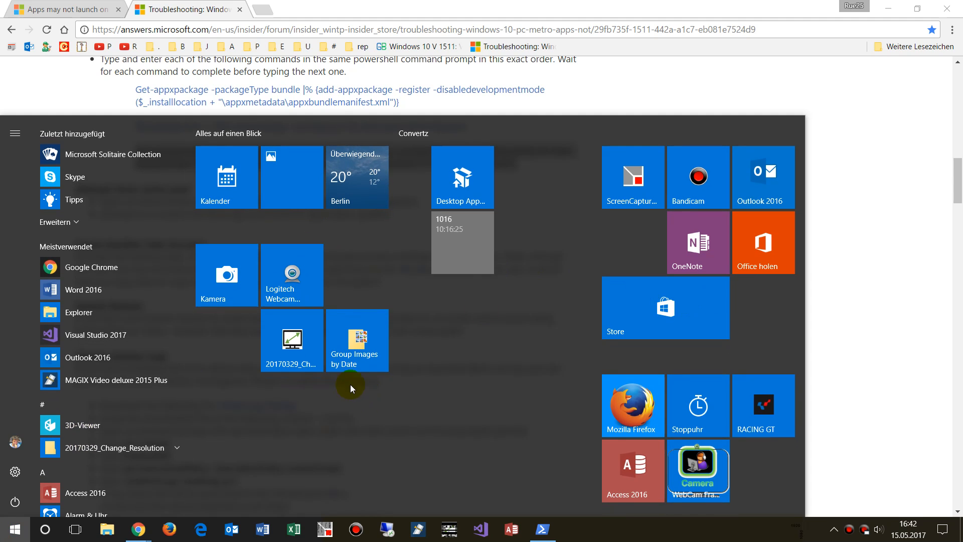
{"action": "mouse_move", "coordinate": [414, 382]}
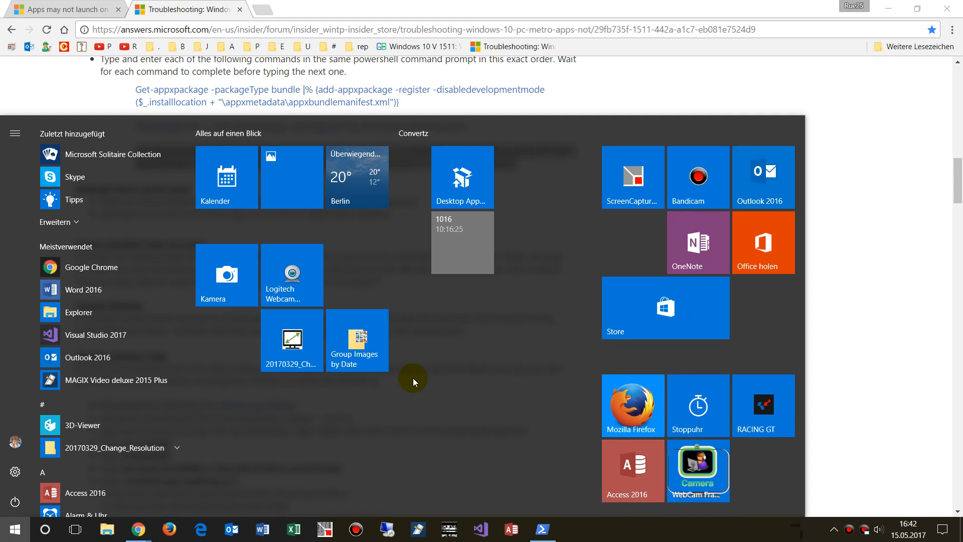
{"action": "mouse_move", "coordinate": [352, 491]}
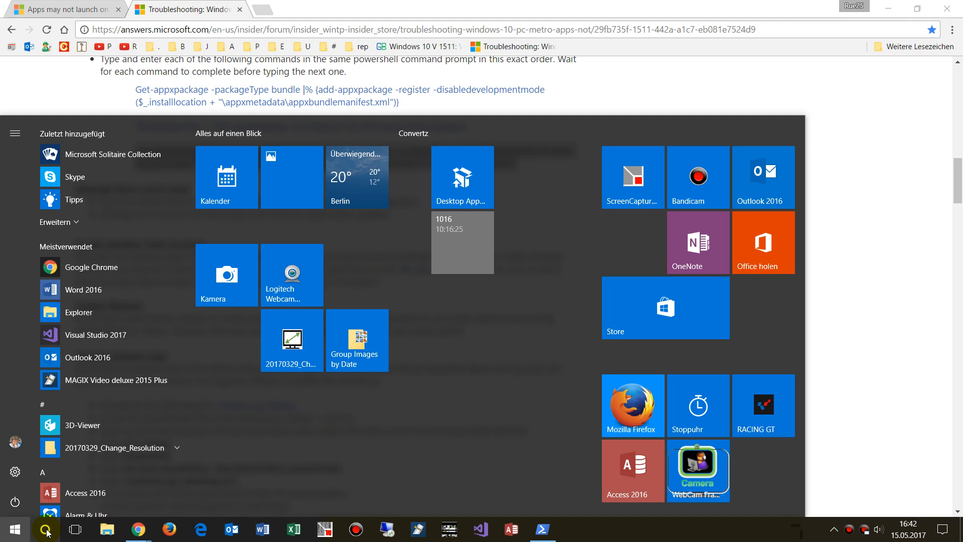
{"action": "type", "text": "foto"}
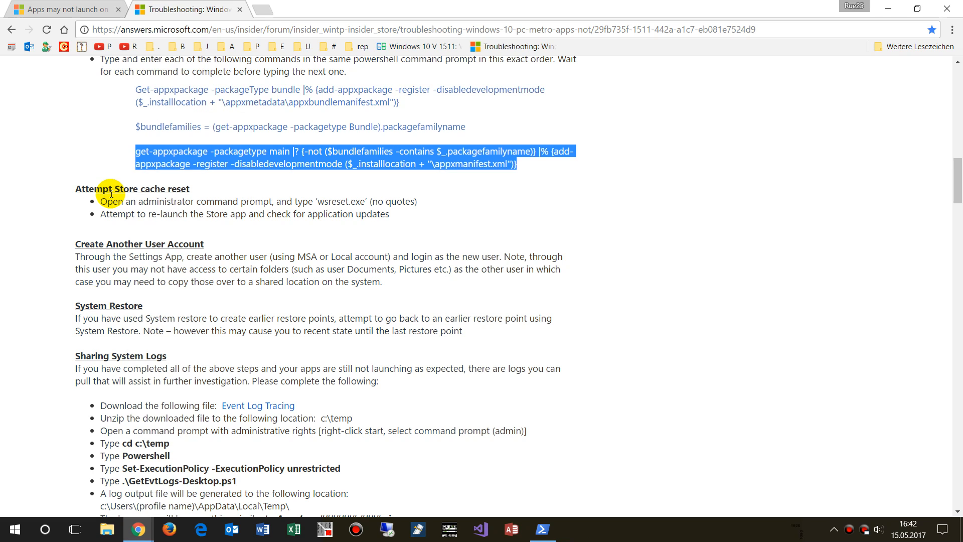
{"action": "mouse_move", "coordinate": [191, 201]}
{"action": "type", "text": "cmd"}
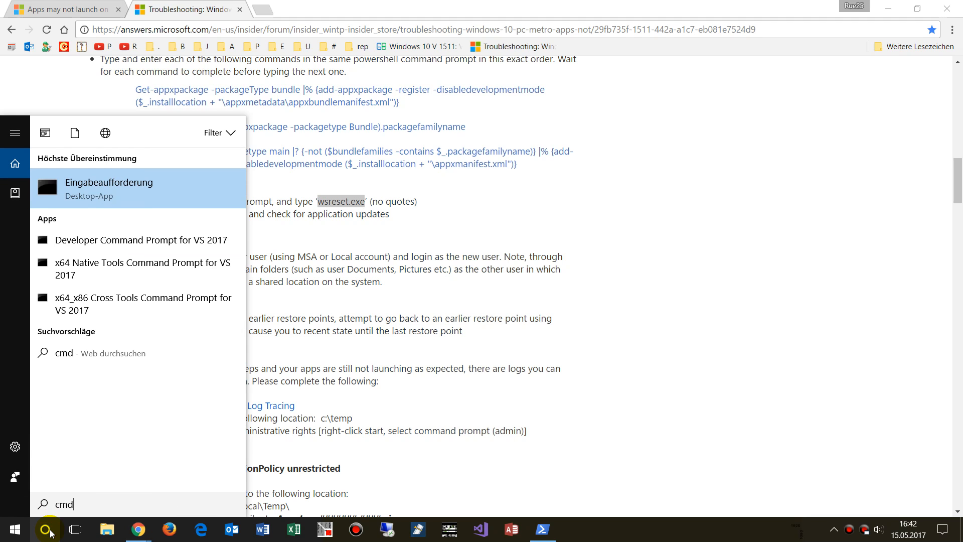
Launch the Command Prompt search result as administrator.
{"action": "right_click", "coordinate": [108, 187]}
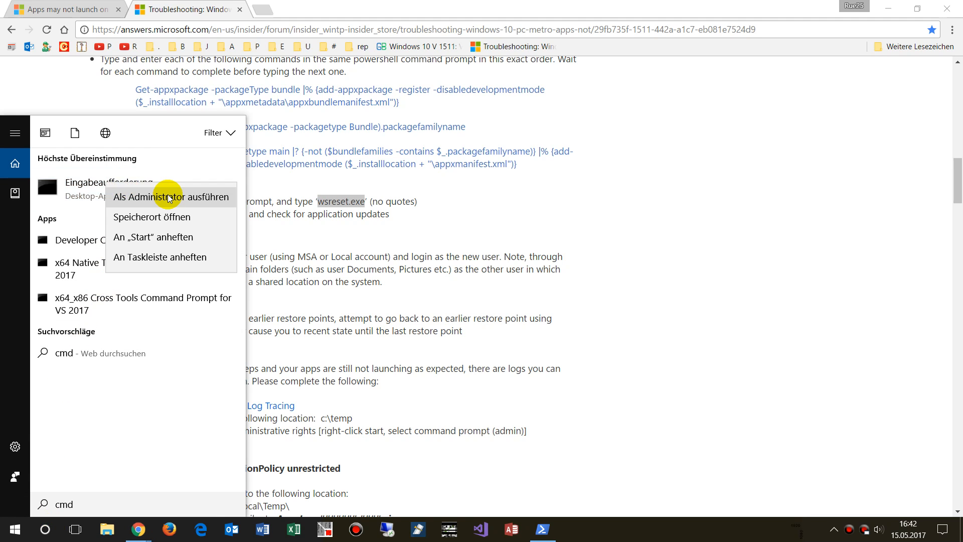
{"action": "left_click", "coordinate": [179, 195]}
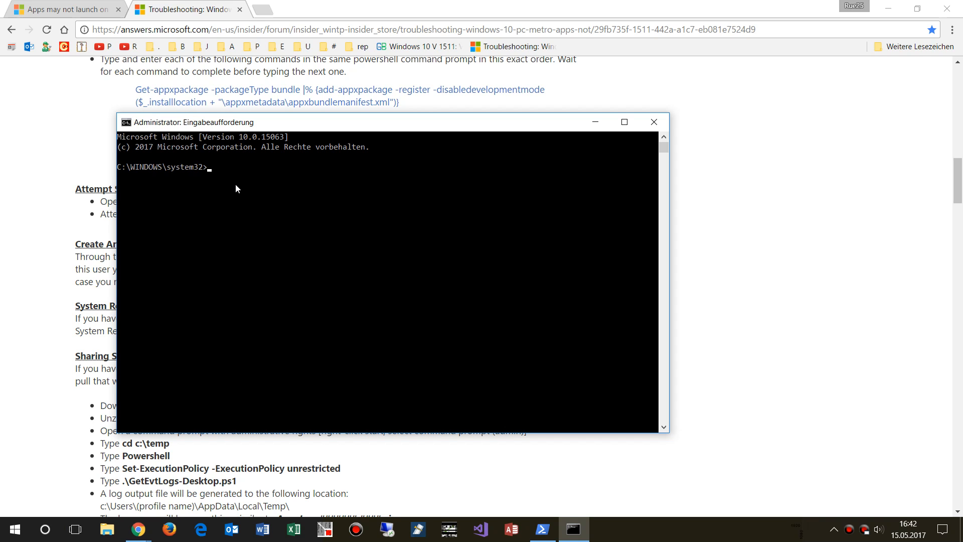
Run wsreset.exe, dismiss its PurgeCaches error and return to the troubleshooting guide.
{"action": "type", "text": "wsreset.exe"}
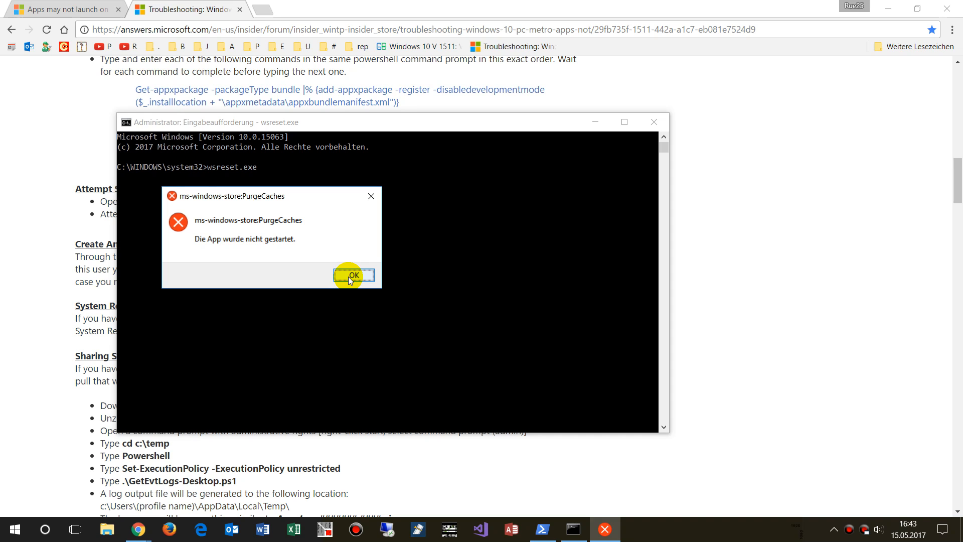
{"action": "left_click", "coordinate": [353, 275]}
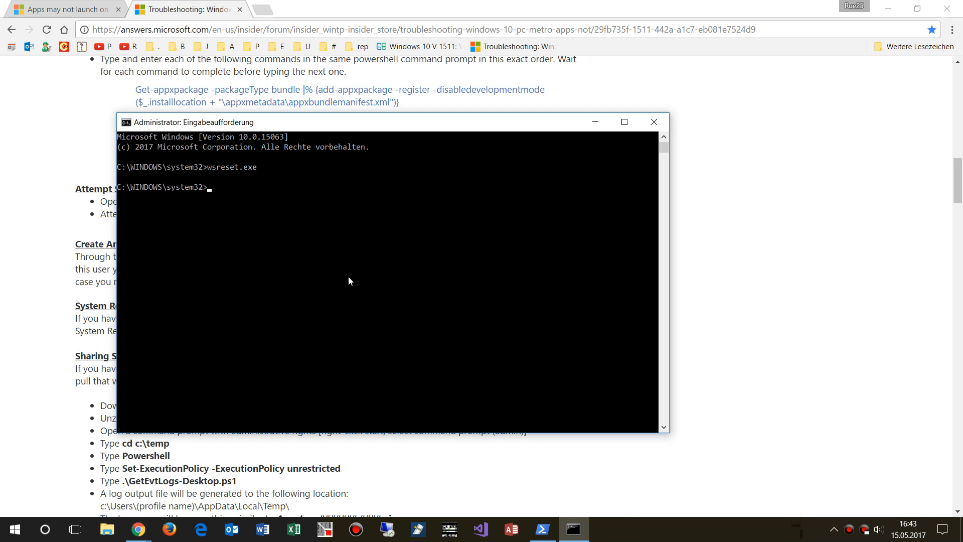
{"action": "left_click", "coordinate": [652, 121]}
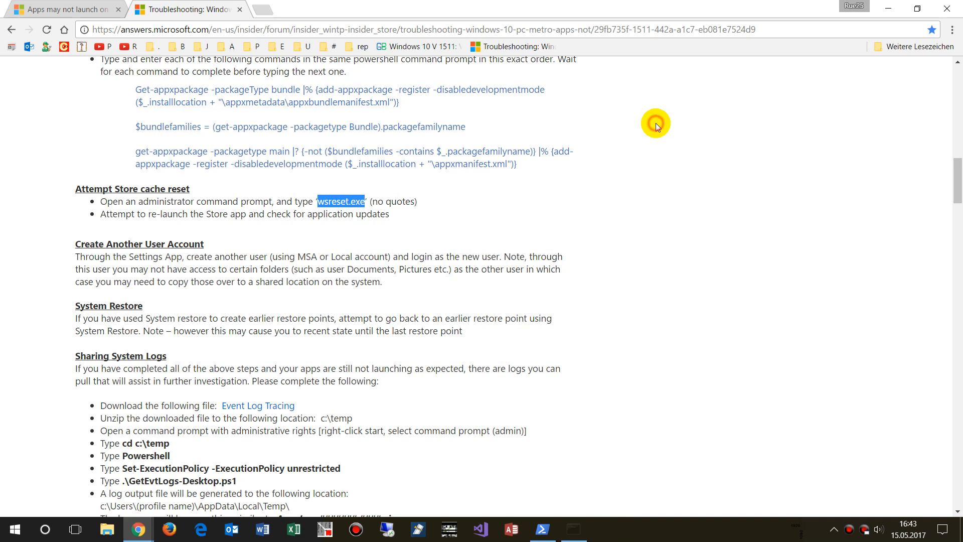
{"action": "mouse_move", "coordinate": [160, 213]}
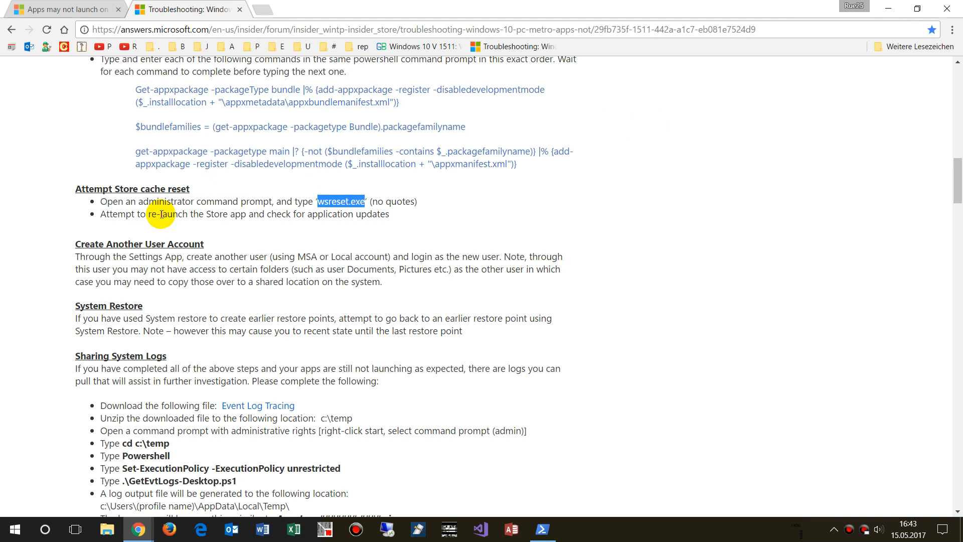